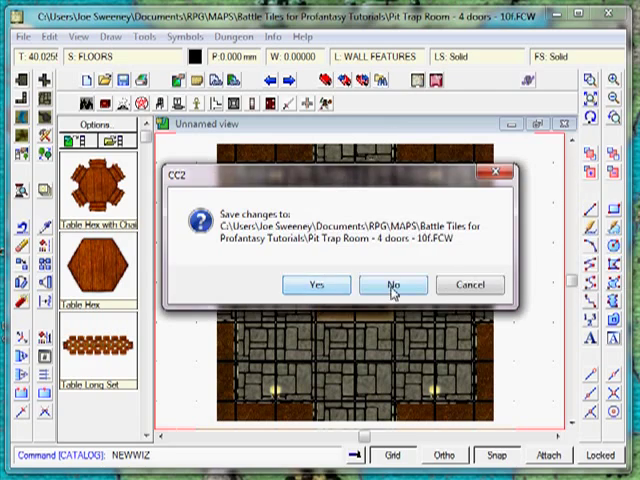
Discard the pit trap tile's changes and browse dungeon templates for a new drawing.
left_click(392, 284)
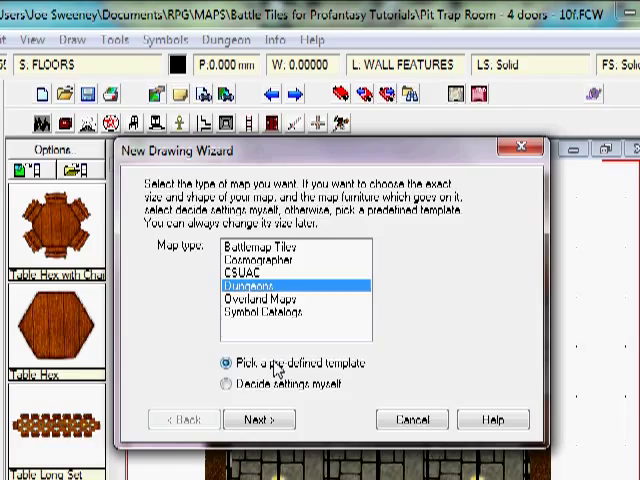
left_click(264, 418)
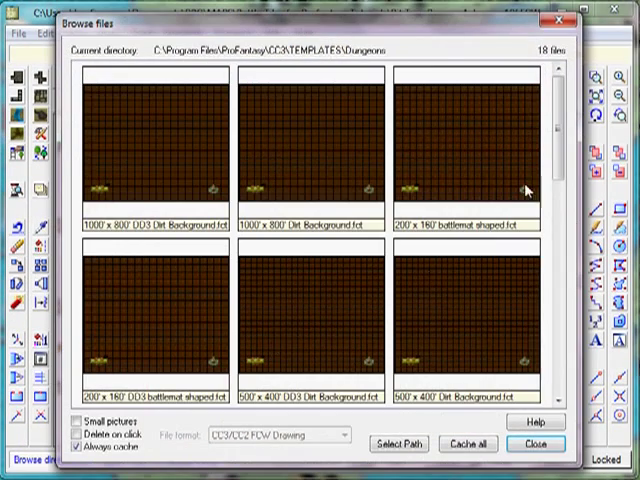
scroll("down", 3)
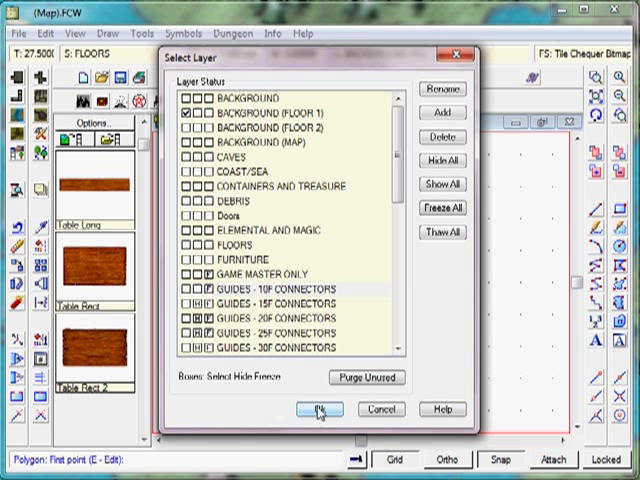
Confirm the floor layer for the Tile Chequer Stone floor style.
left_click(314, 408)
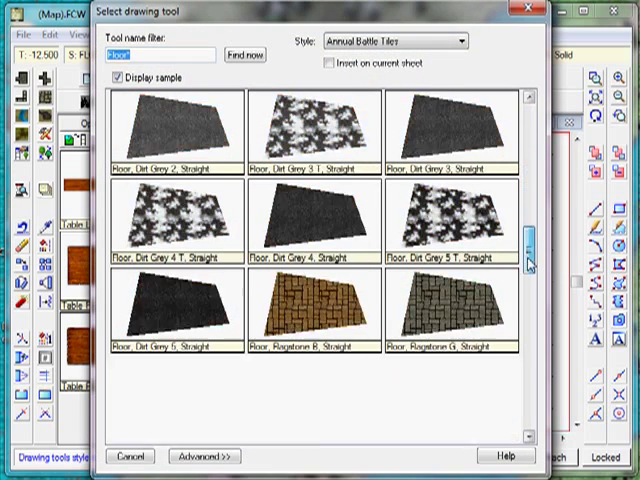
Assign Stonework Cobble floor to a floor layer and begin outlining its area.
scroll("down", 3)
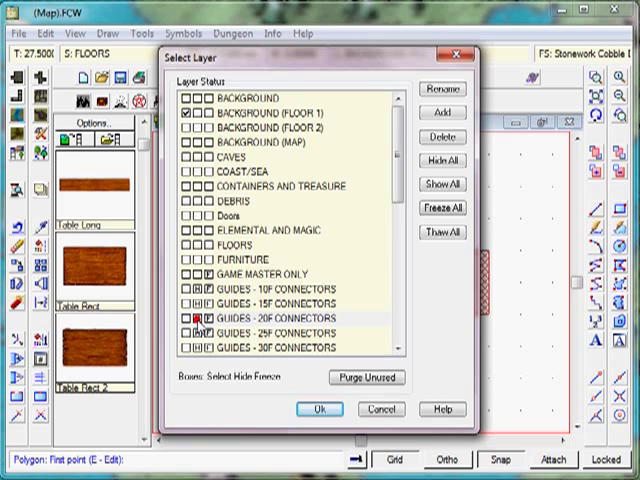
left_click(318, 408)
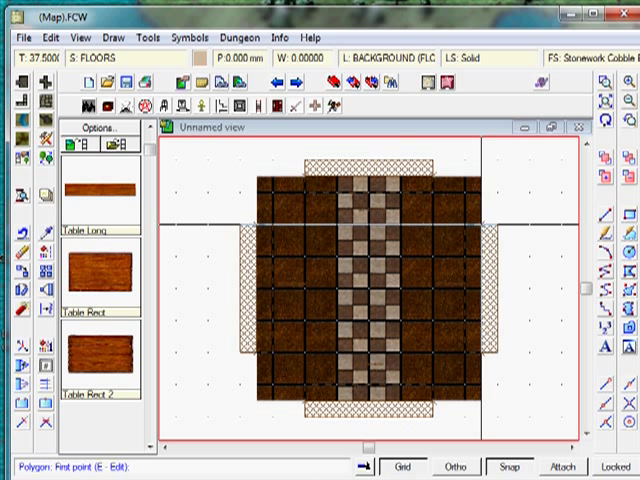
left_click(398, 228)
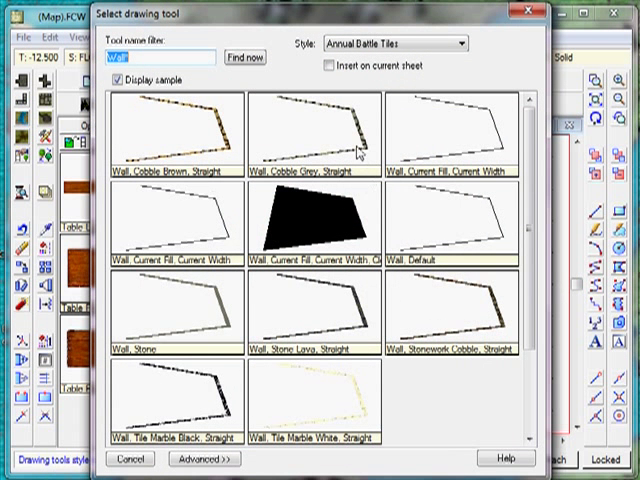
mouse_move(222, 132)
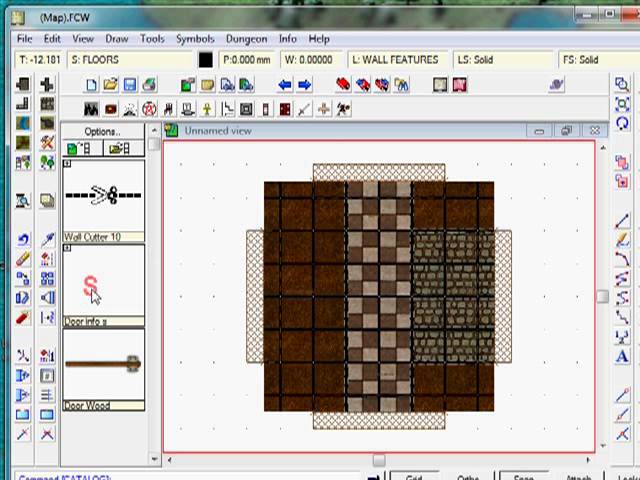
Show the wall features catalog with Wall Cutter 10, Door Info and Door Wood symbols.
left_click(92, 288)
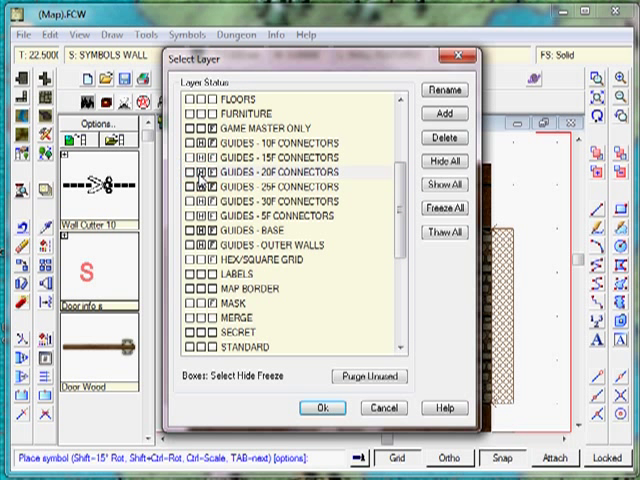
Place the door symbols on their layer and begin saving the entrance hall tile.
left_click(322, 408)
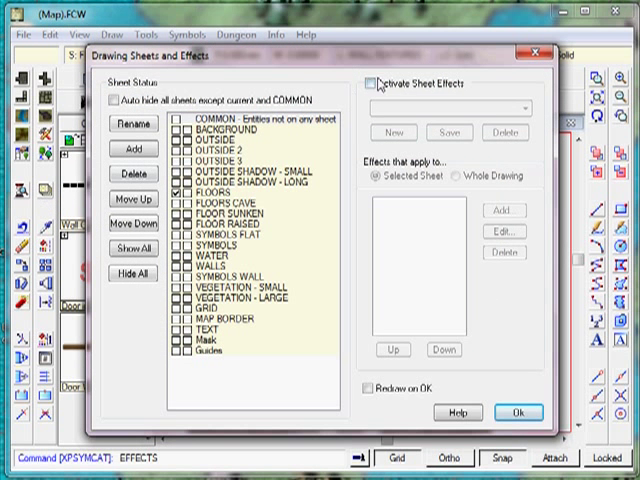
left_click(518, 412)
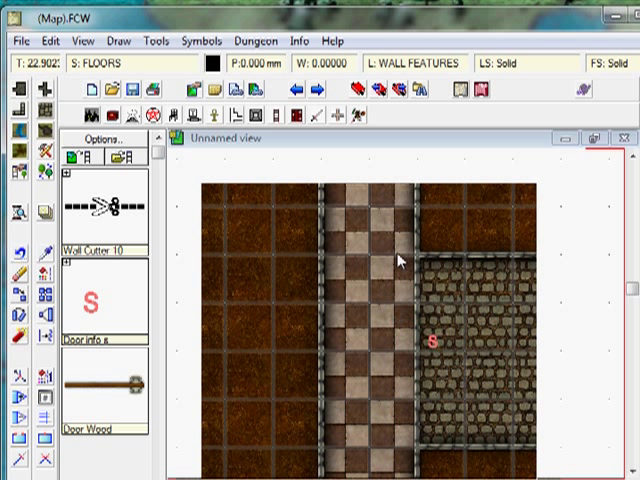
mouse_move(416, 390)
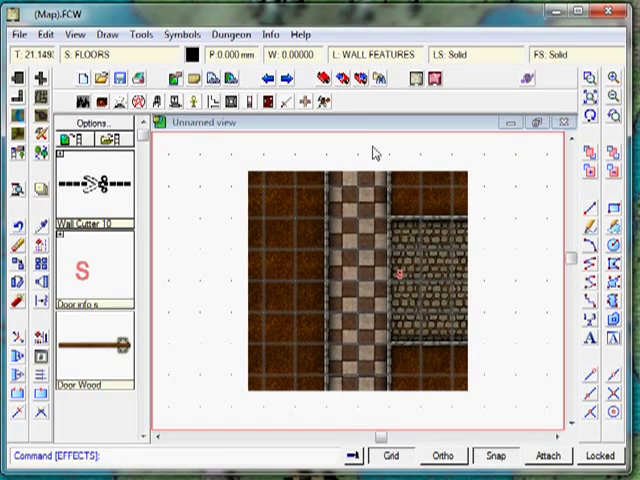
mouse_move(344, 172)
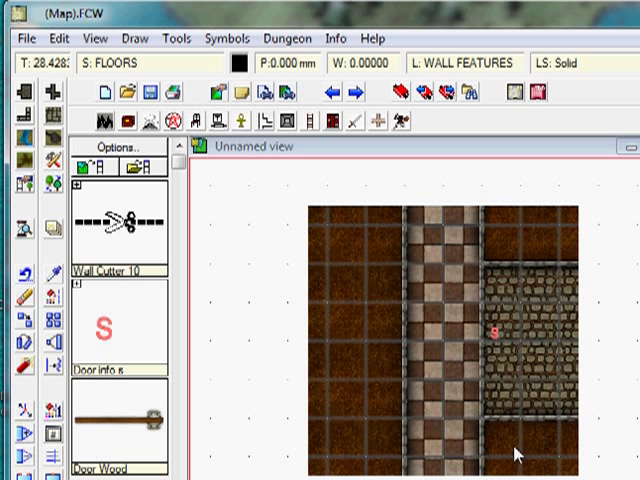
mouse_move(564, 398)
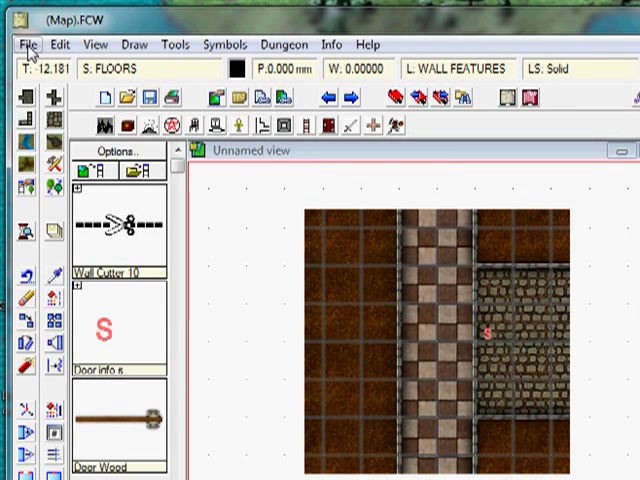
left_click(28, 44)
type("Crypt of")
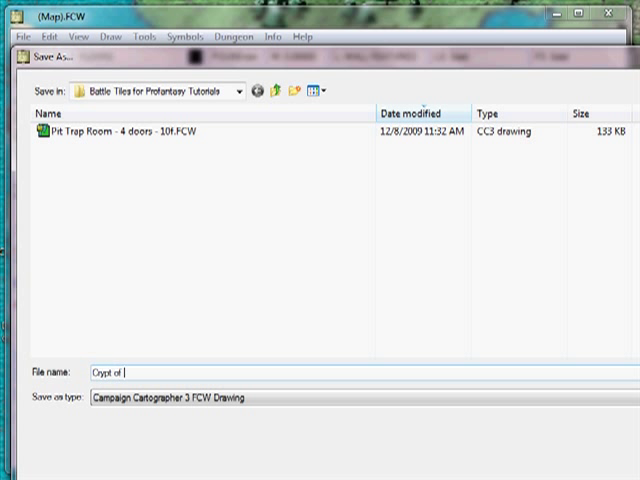
Name the tile 'Crypt of Undying Evil - Entrance Hall - Secret Entrance Shown - 10x10'.
type("Undying Evil")
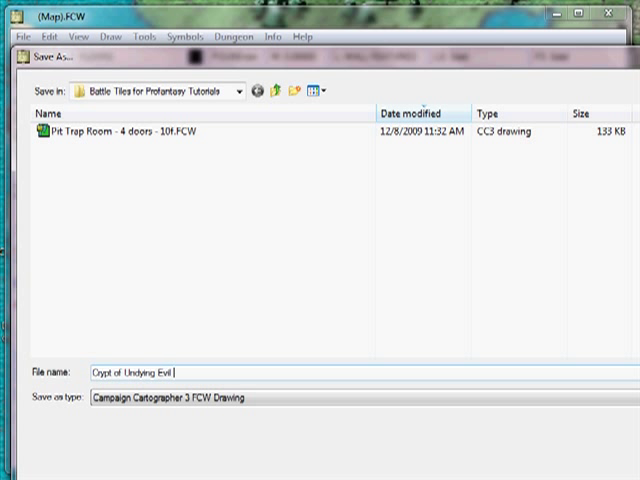
type("- H")
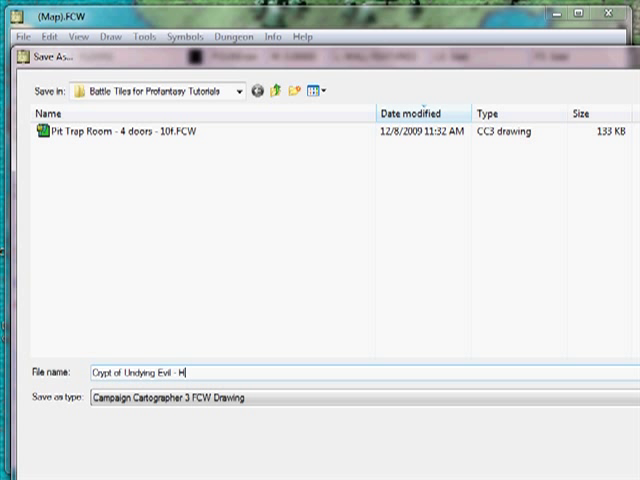
type("Entrance Hall - Secret Entrace Shown - 20")
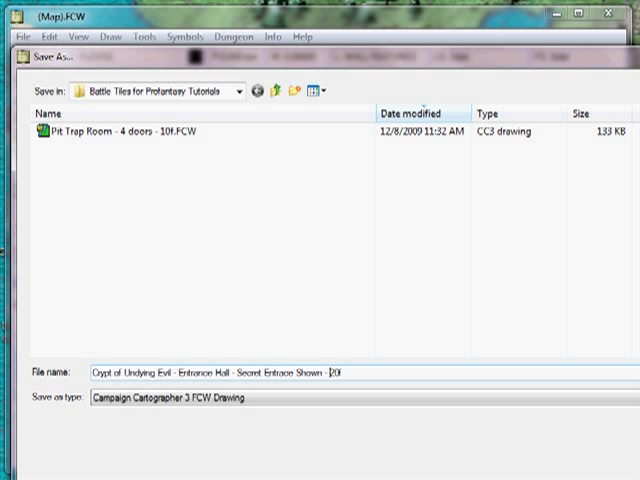
type("10f")
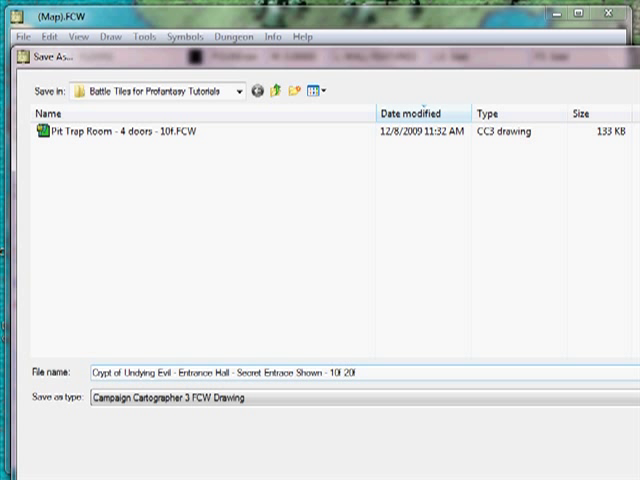
mouse_move(176, 388)
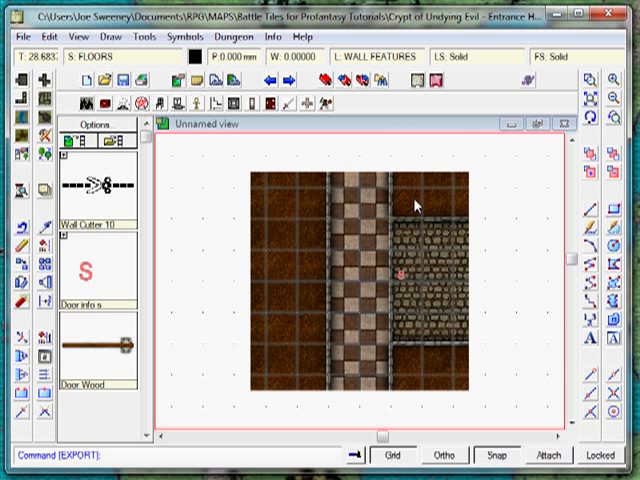
mouse_move(20, 112)
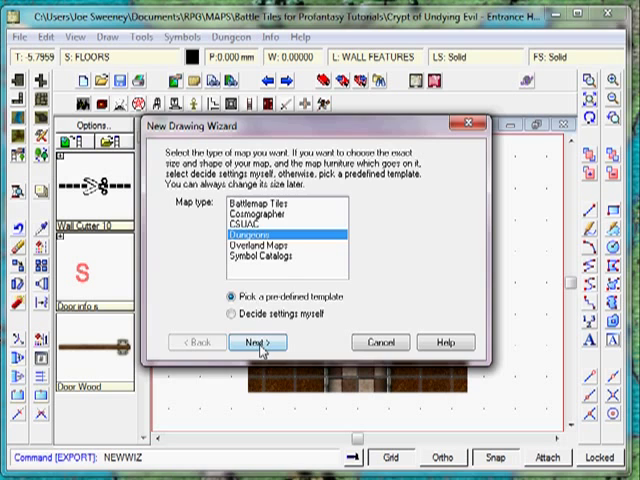
Create a new drawing of the chosen map type from the wizard.
left_click(264, 344)
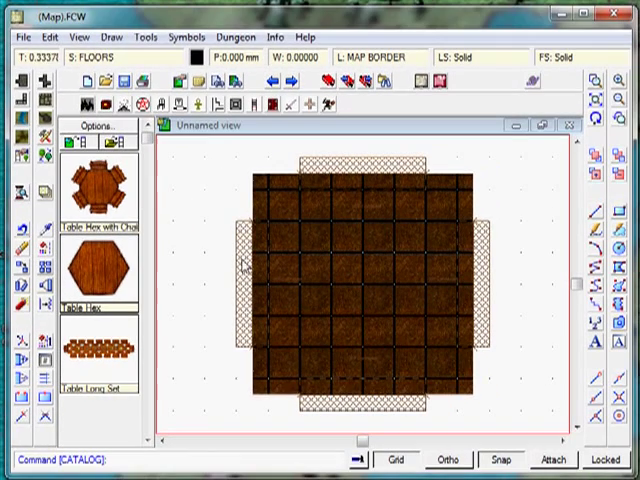
mouse_move(244, 268)
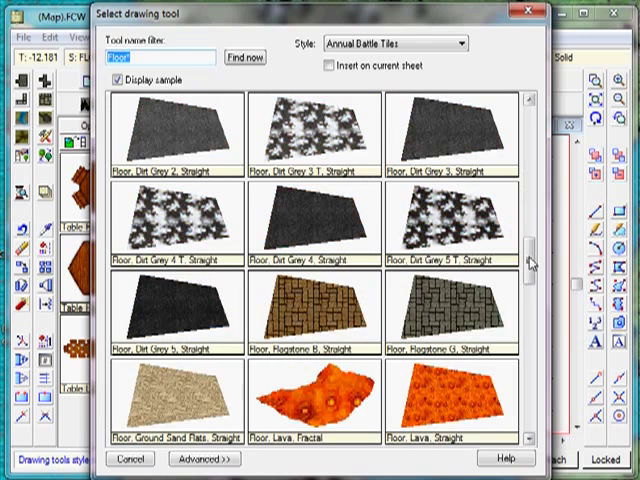
Choose Stonework Cobble floor and set its first corner at the tile's upper left.
scroll("down", 3)
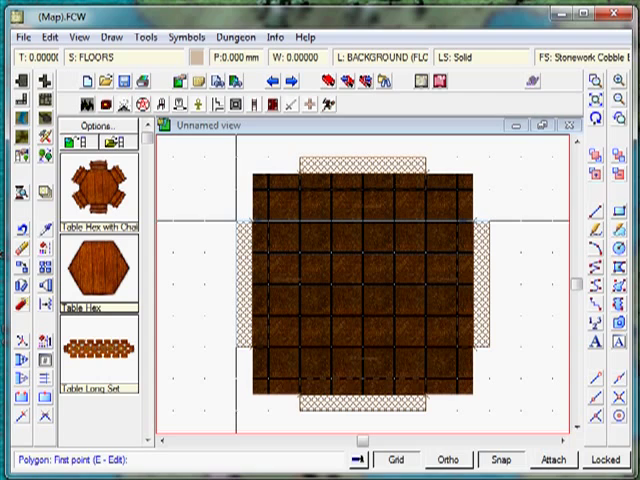
left_click(264, 224)
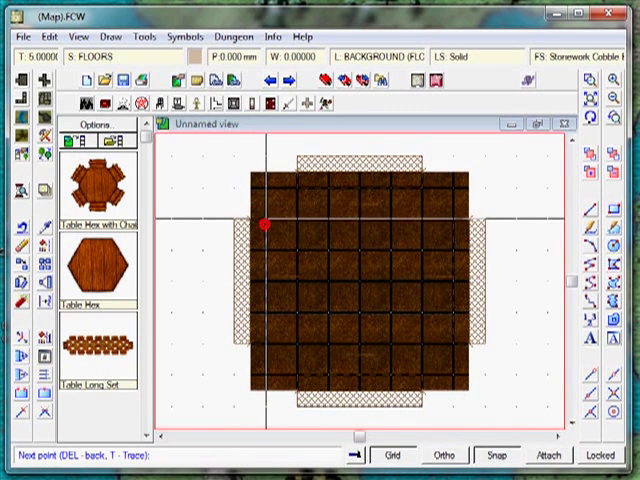